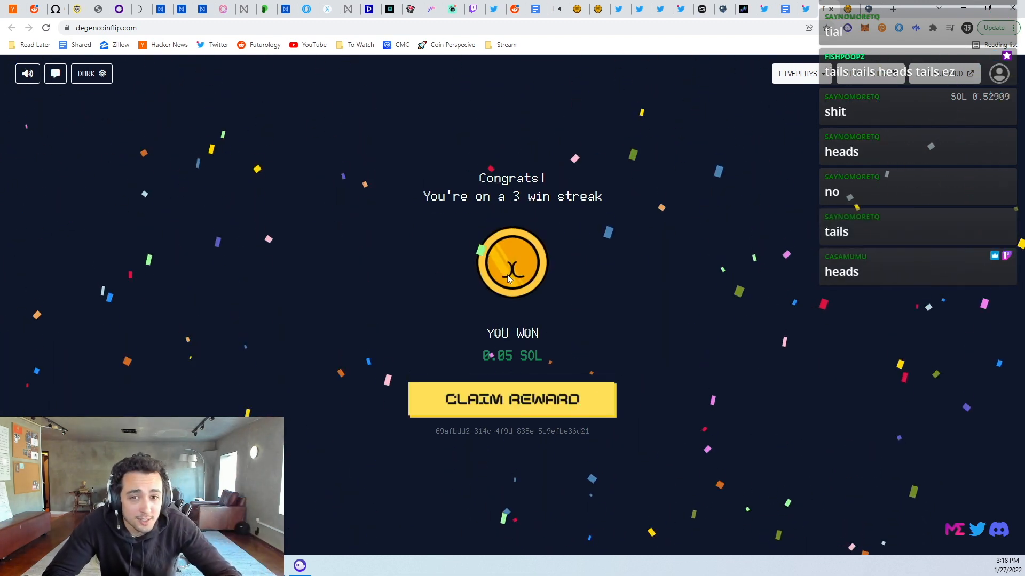
- Claim the 0.05 SOL three-win-streak reward and approve the transaction in Phantom
click(512, 399)
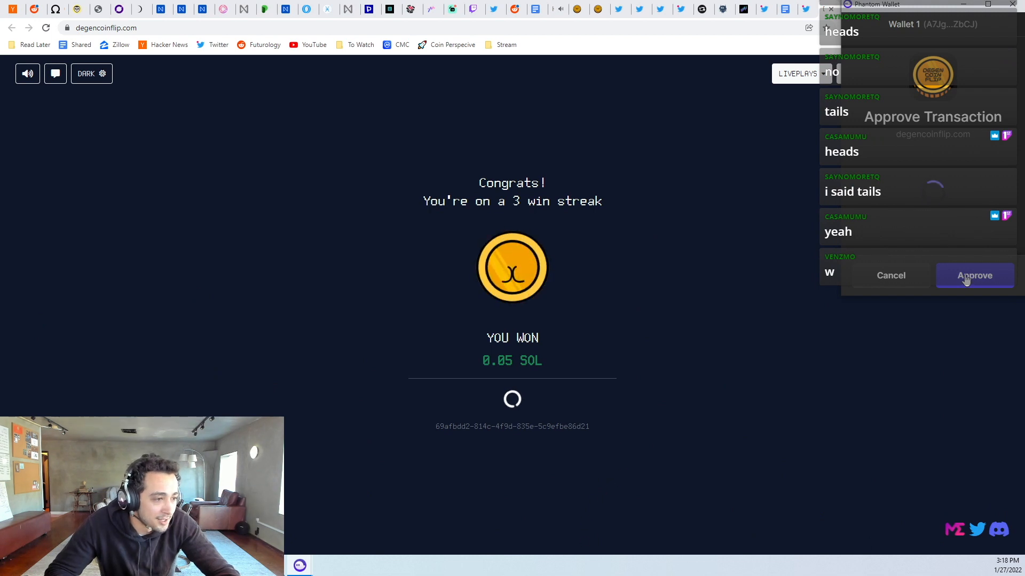
click(974, 275)
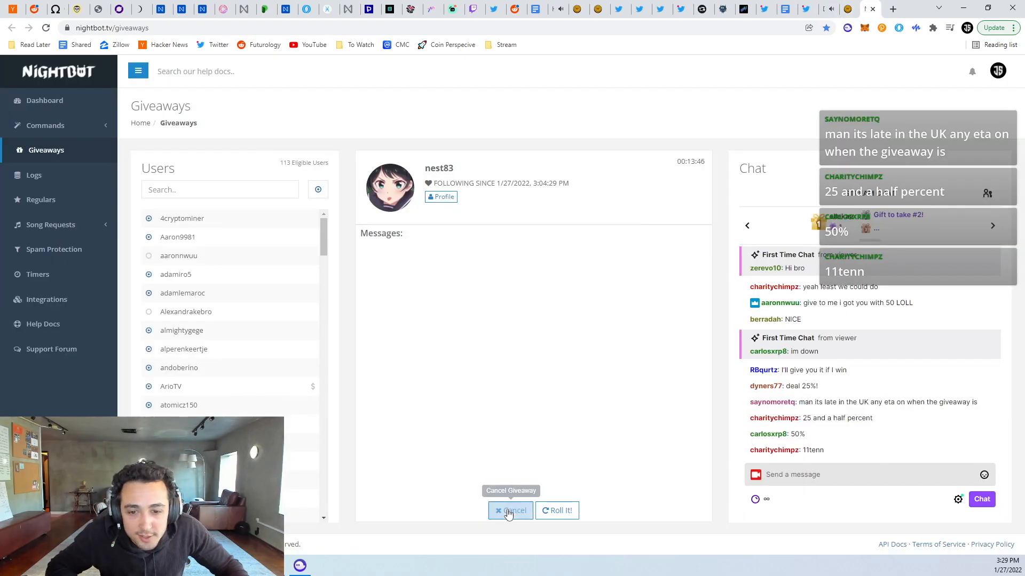
- Cancel the current Nightbot giveaway and enter the keyword 'giveaway' for a new one
click(510, 510)
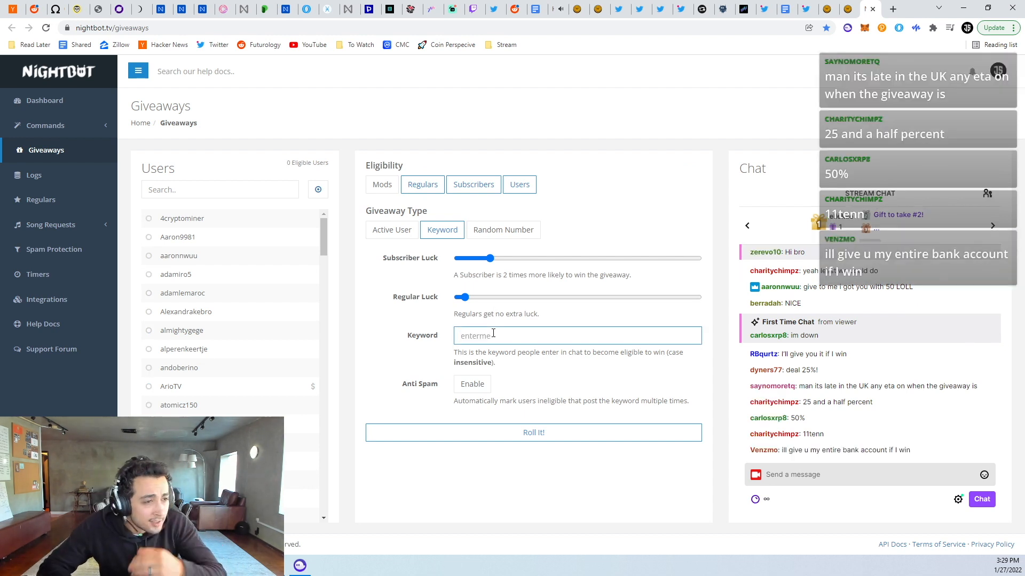
text(giveaway)
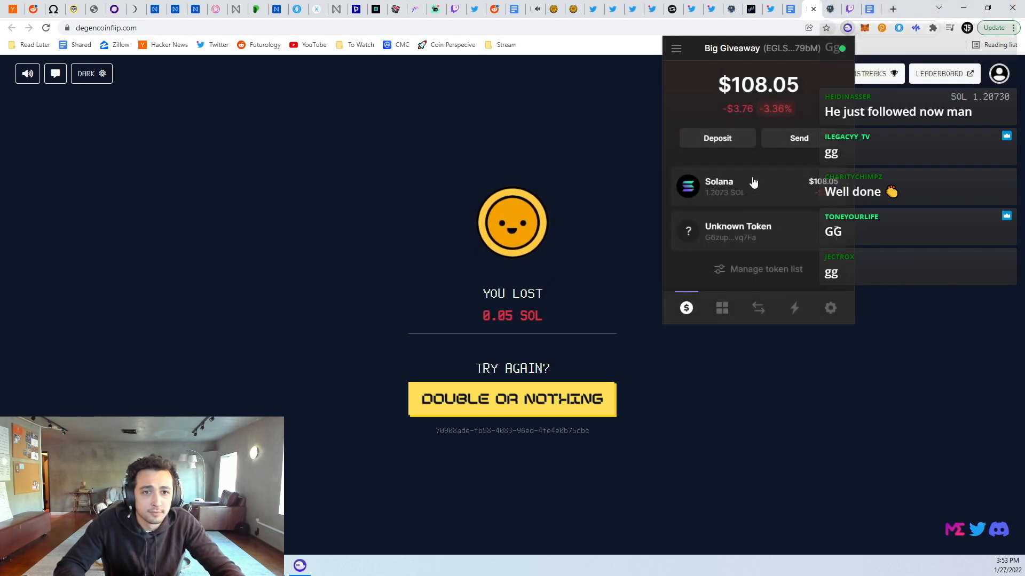
- Send 1 SOL to the winner's wallet address and show the wallet's collectibles
click(799, 138)
text(1)
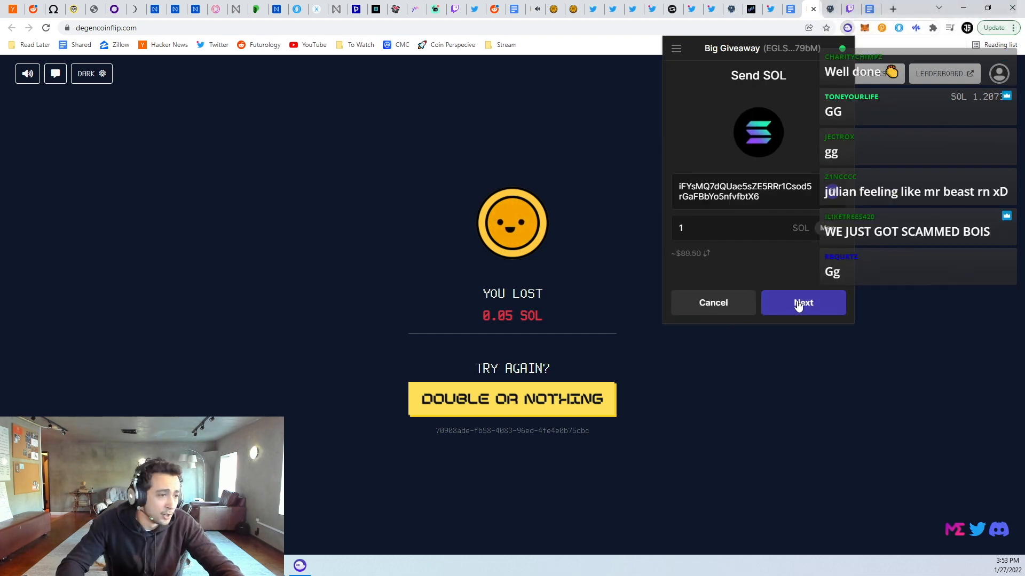
click(802, 302)
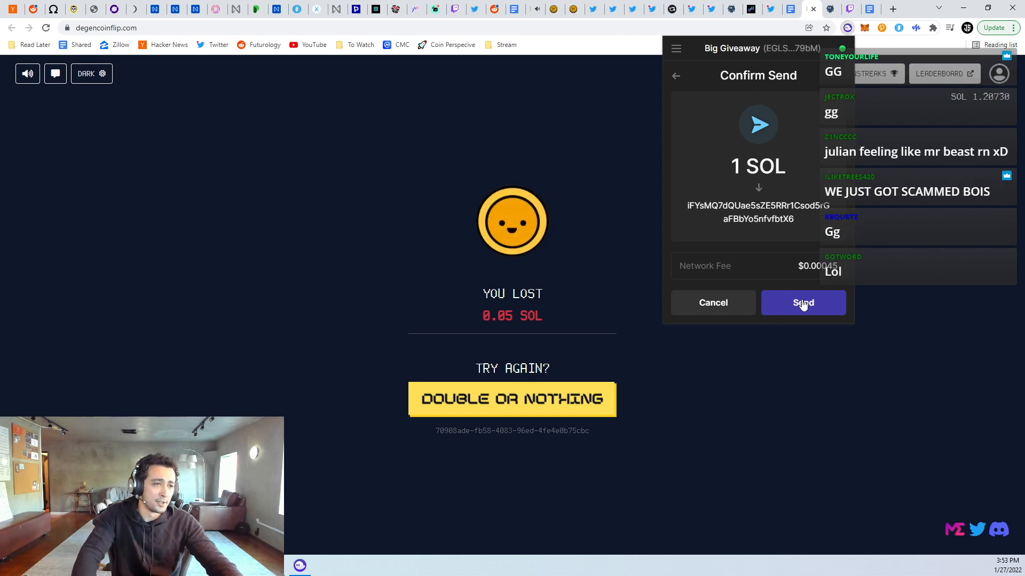
click(803, 302)
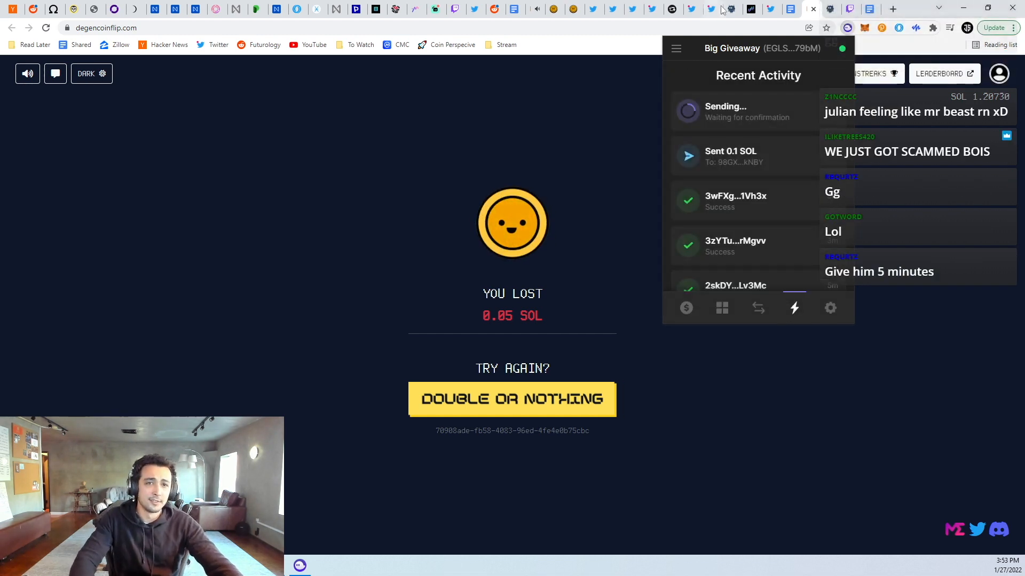
click(722, 307)
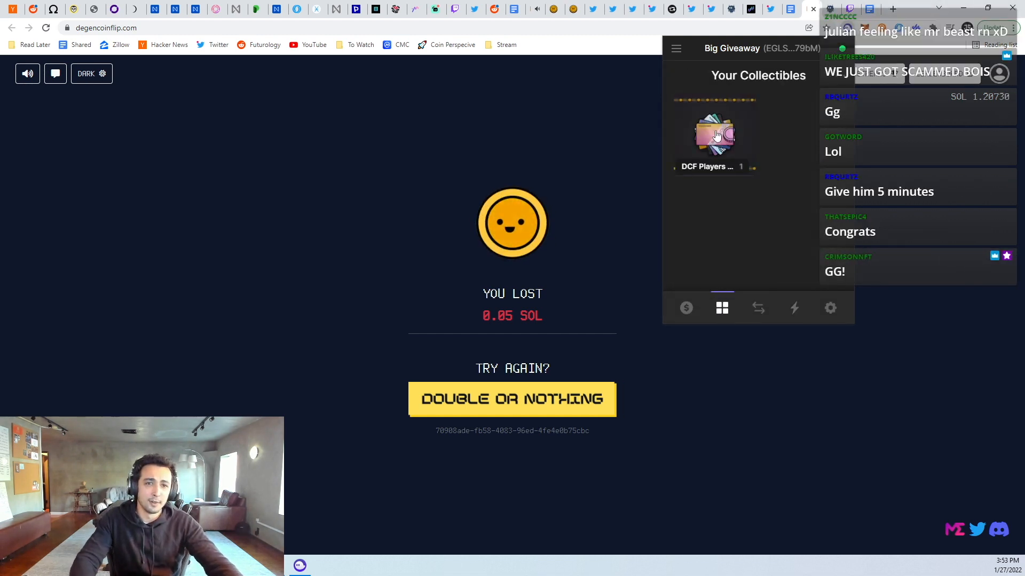
- Send the DCF Players Card #93 NFT to the winner's wallet address
click(714, 135)
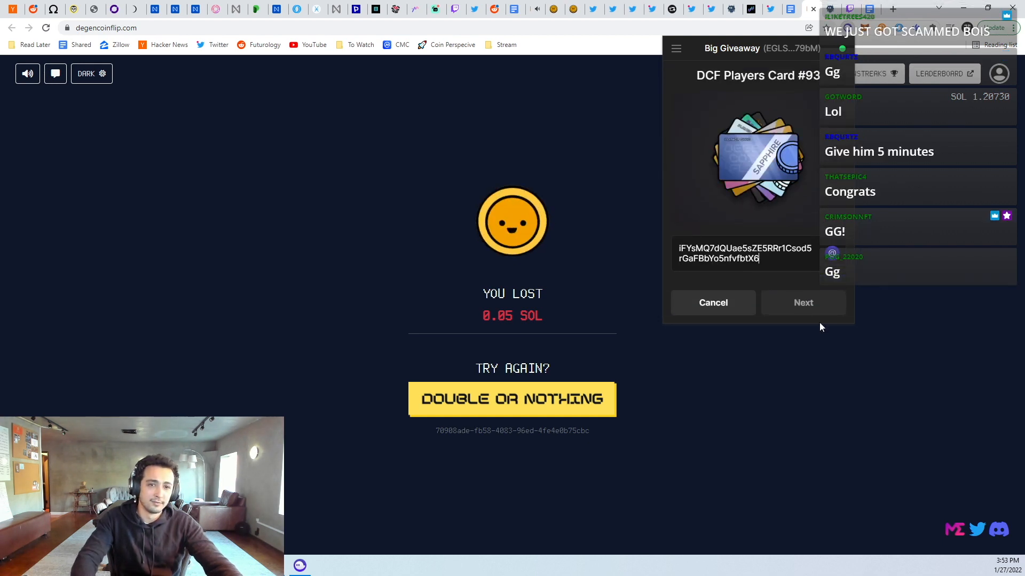
click(803, 302)
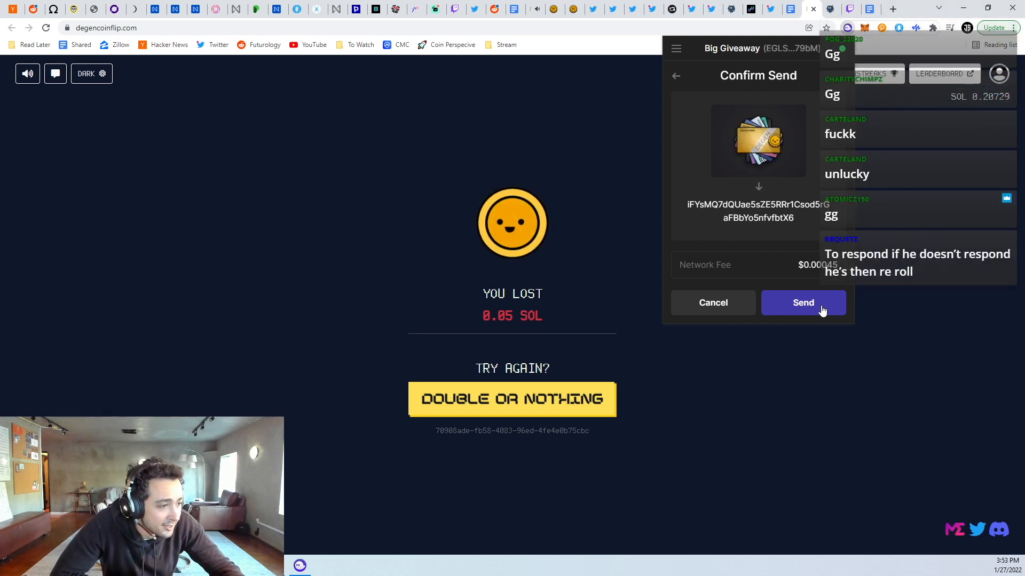
click(803, 302)
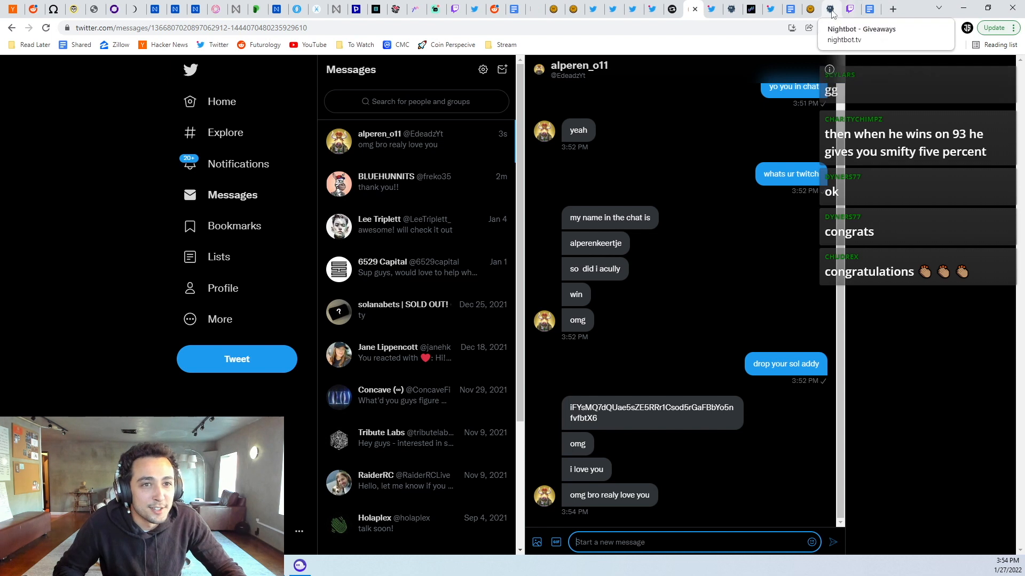
- Return to the coin flip site and confirm the wallet holds no collectibles and about 0.205 SOL
click(810, 10)
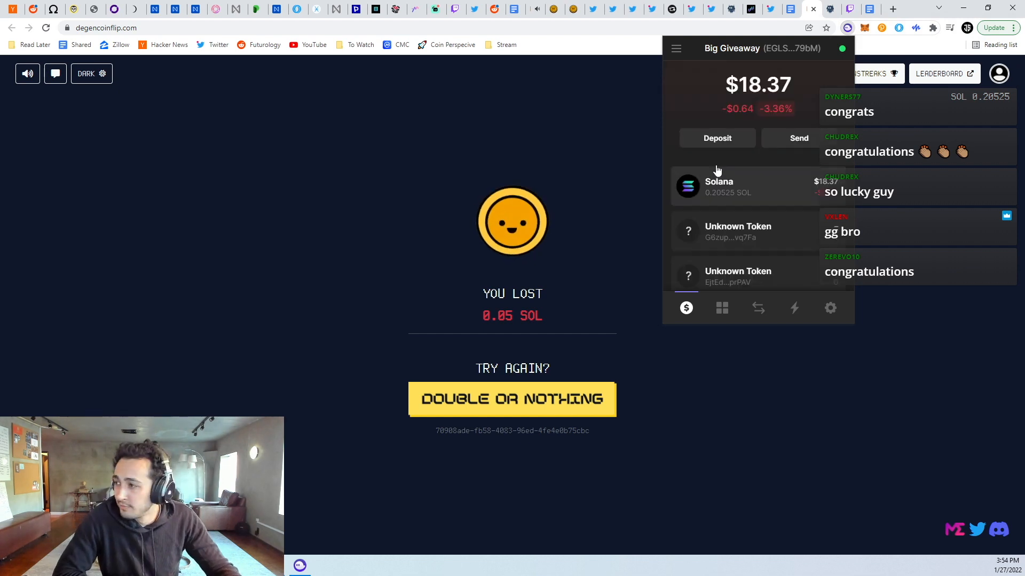
click(721, 307)
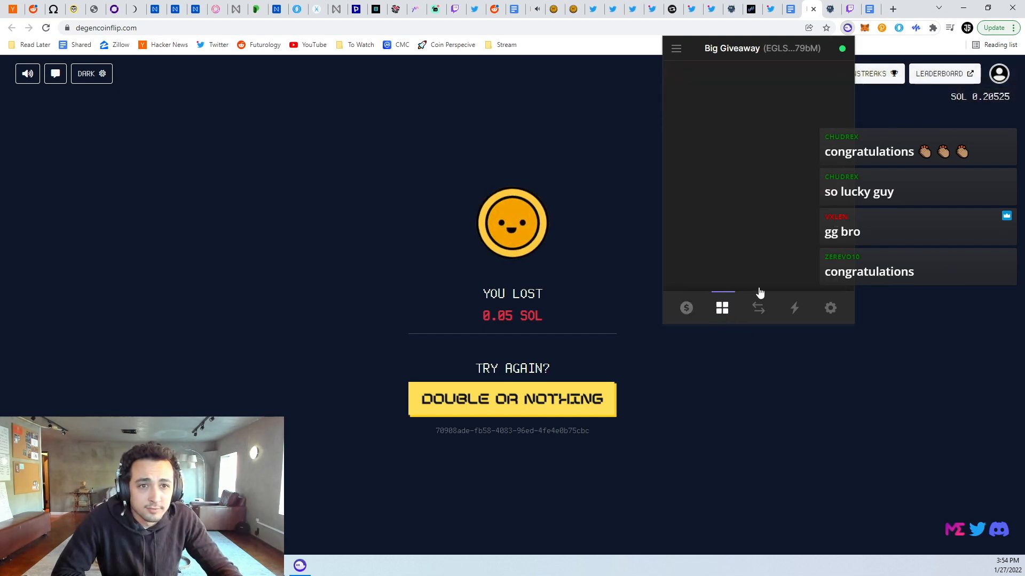
click(722, 307)
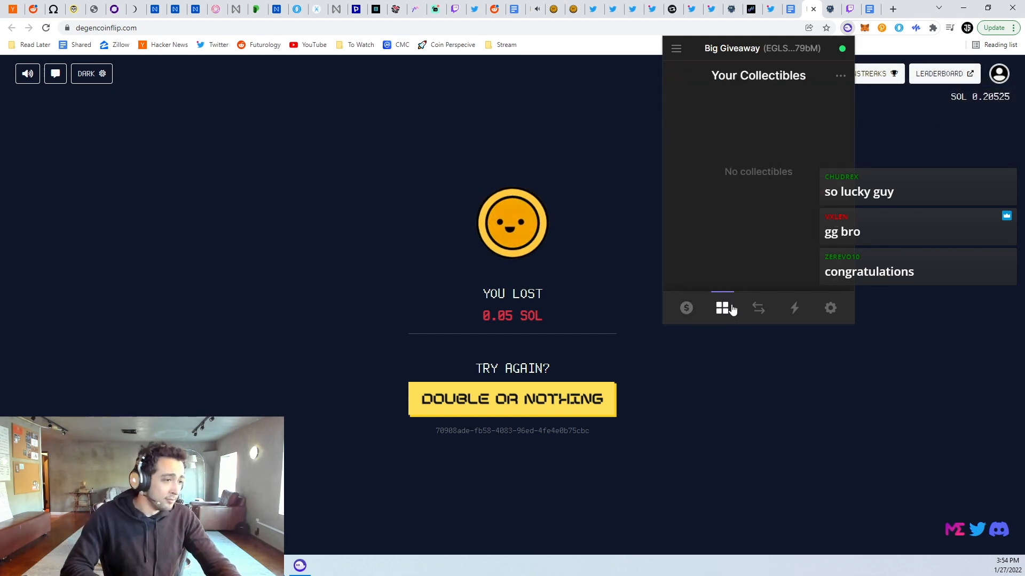